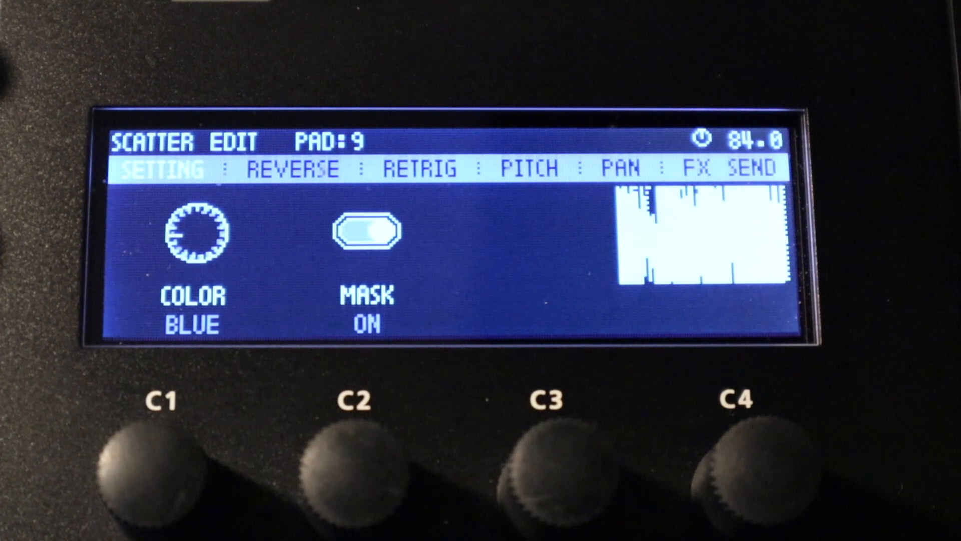
Step: Show pad 9's Scatter settings with colour blue and mask on
left_click(360, 466)
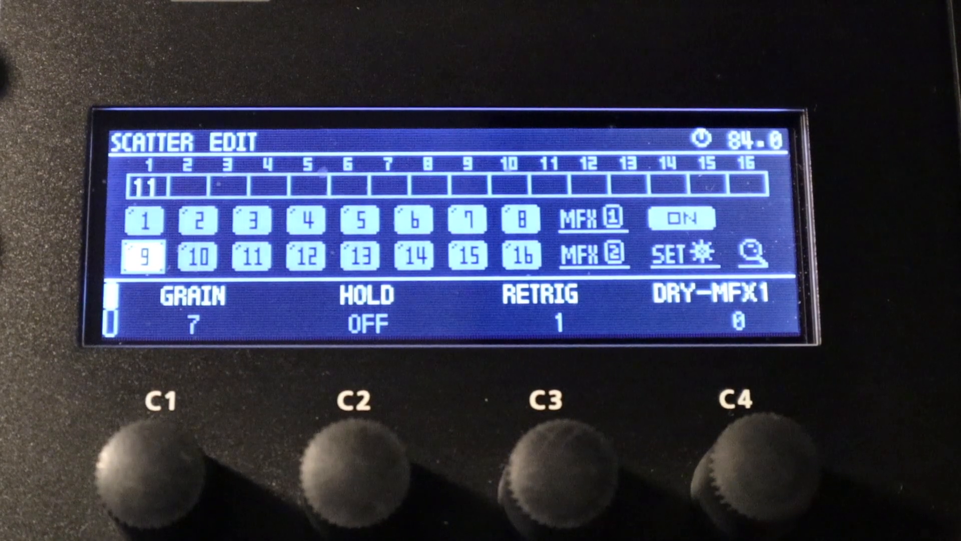
Step: Browse the list of stored scatters via the magnifier icon
left_click(309, 257)
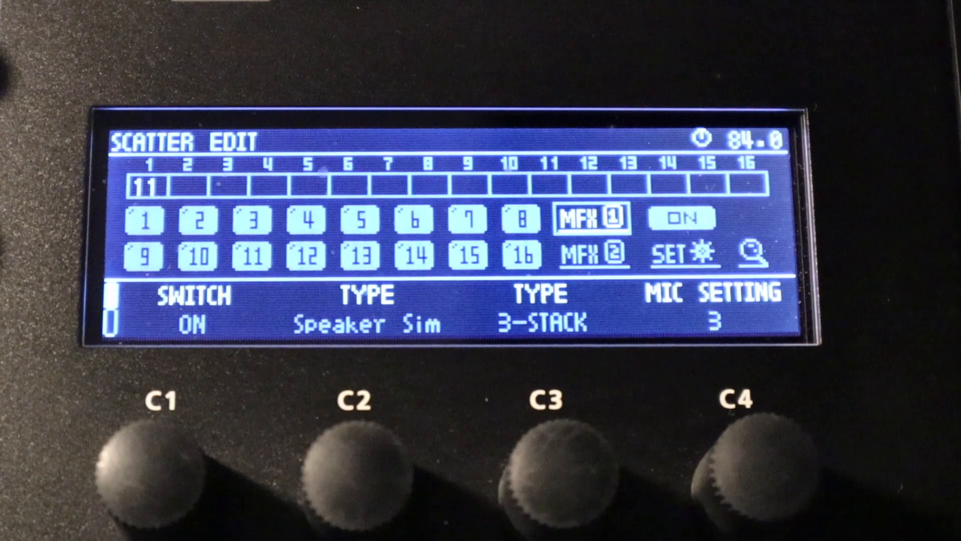
Step: Show MFX2's settings: Multi Tap Delay, on, delay 1 synced, 1200 msec
left_click(593, 256)
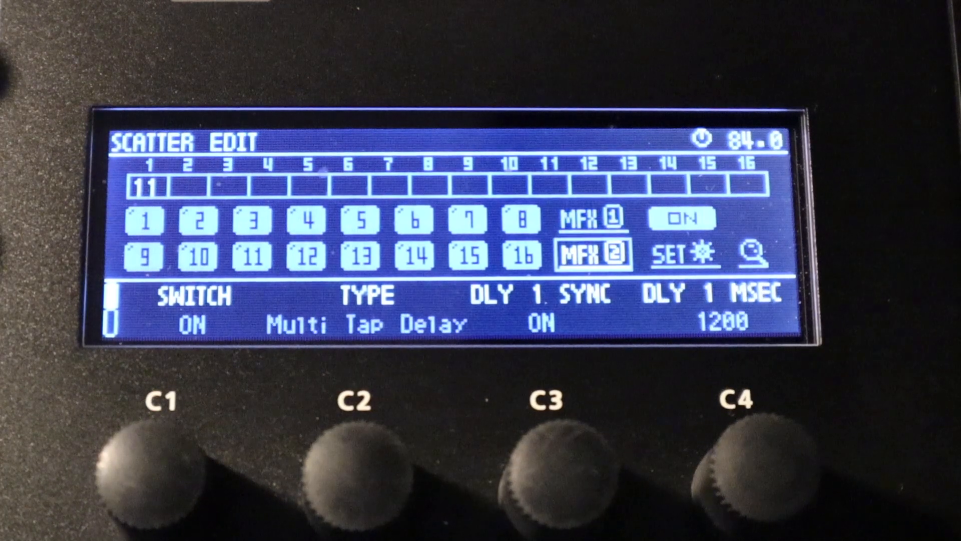
left_click(591, 220)
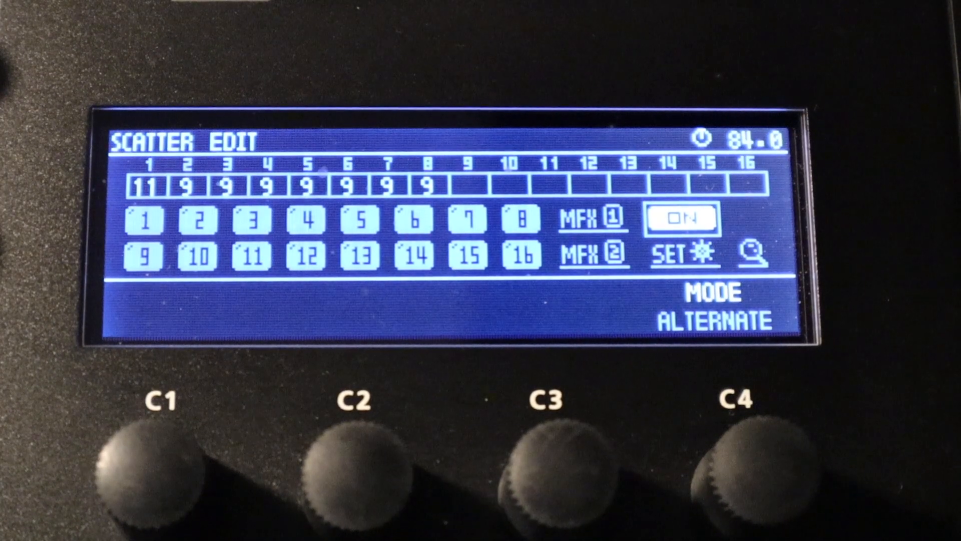
Step: View the SET timing parameters (POS, SPLIT, LOOP-HOLD), then the SD-card Scatter Browser prompt
left_click(673, 256)
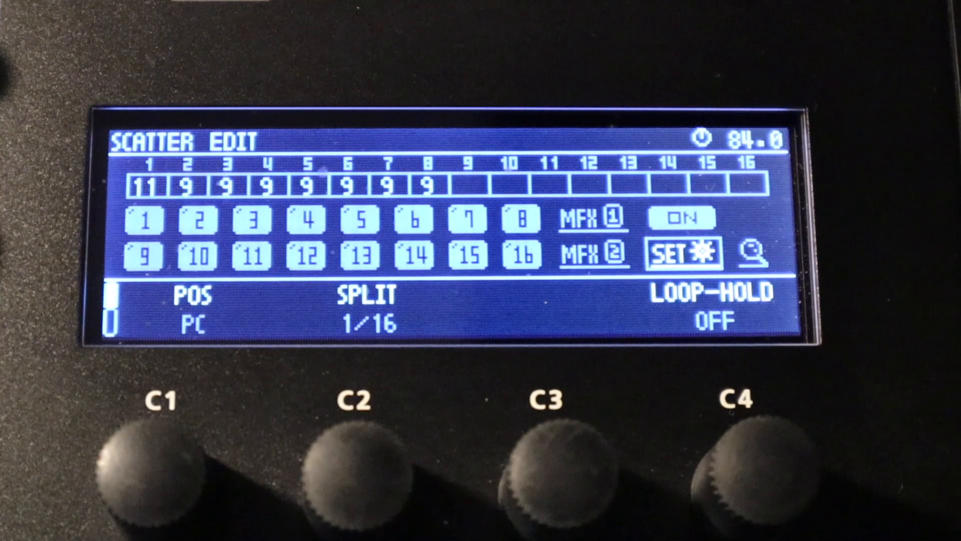
left_click(752, 255)
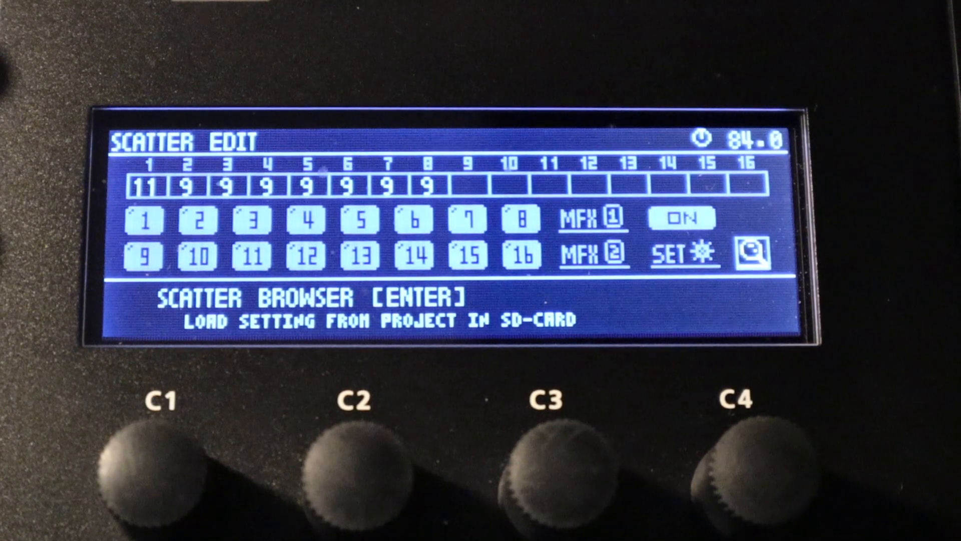